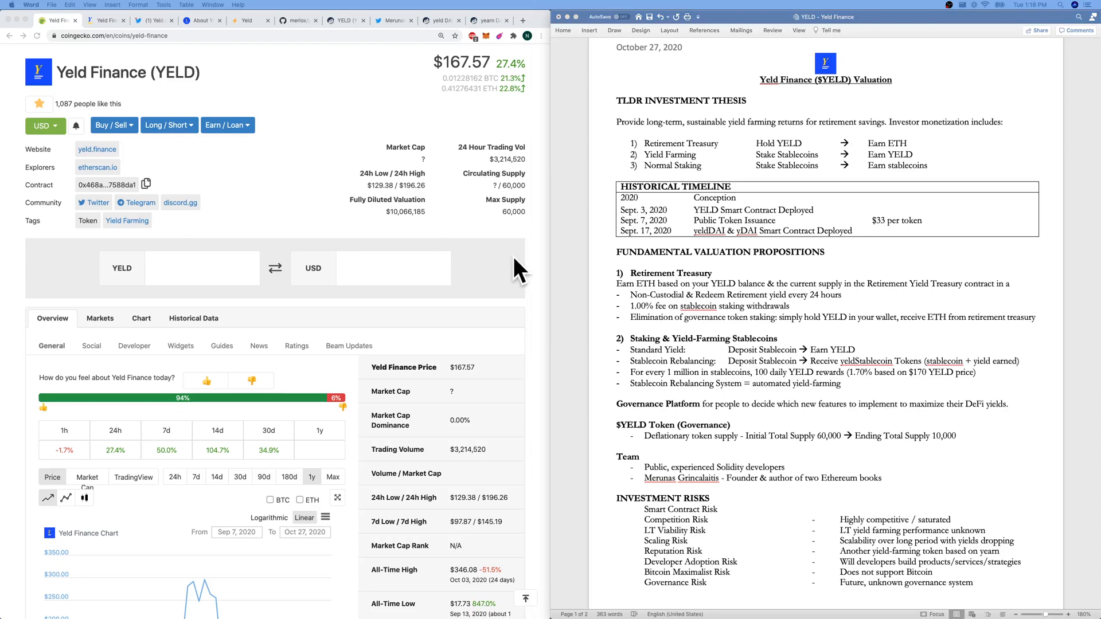
- Leave the Yeld Finance coin page for yeld.finance and view the YELD Pension and Optimized Yield Farming features
left_click(311, 476)
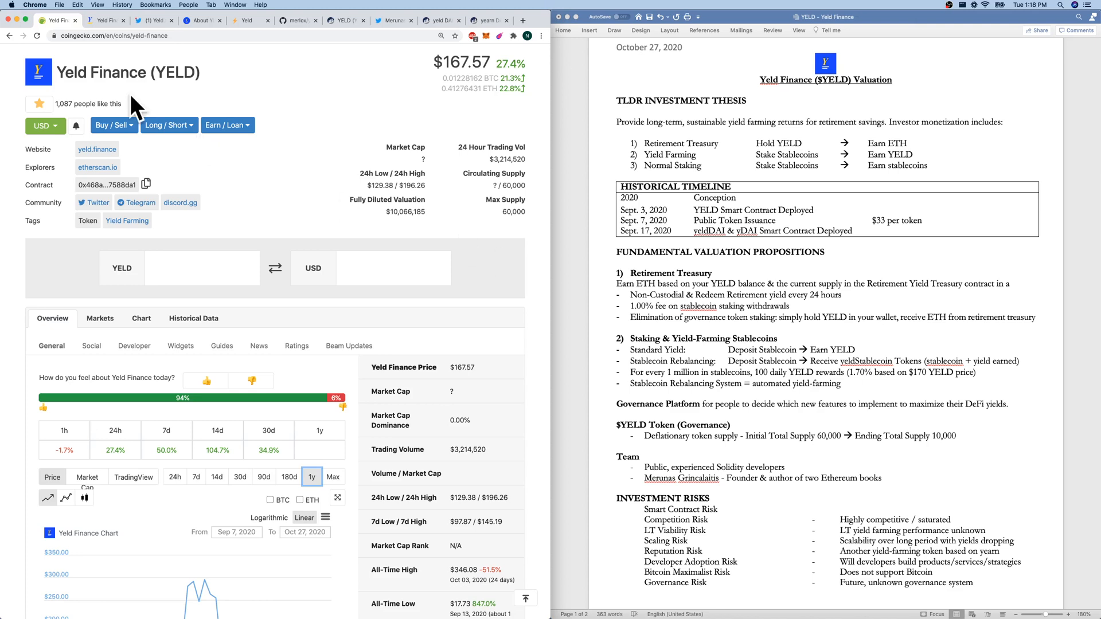
mouse_move(109, 84)
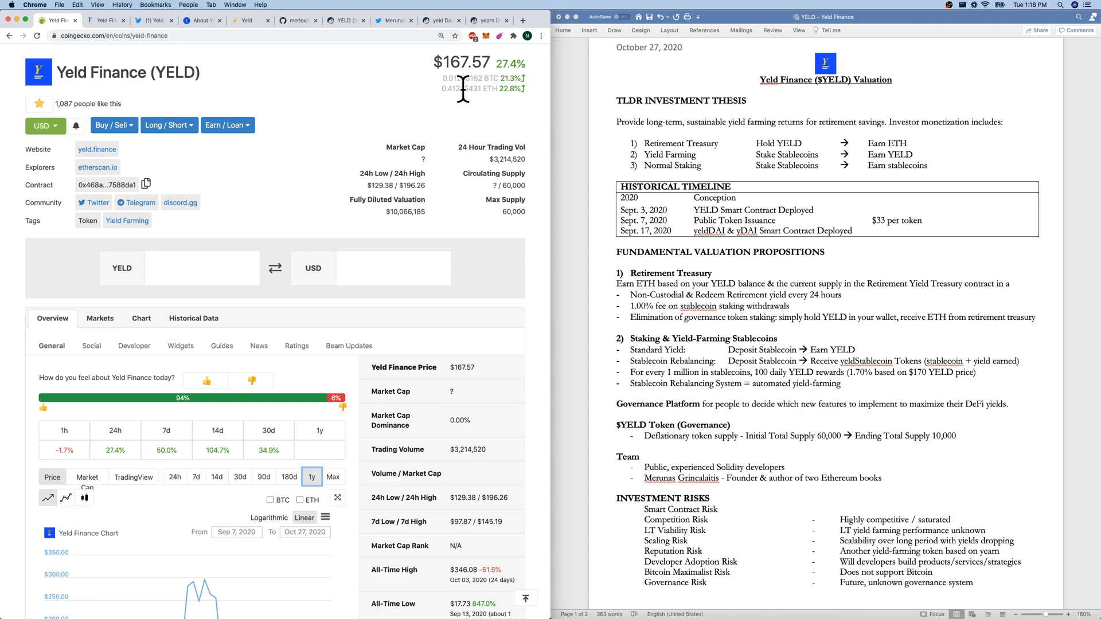
mouse_move(423, 130)
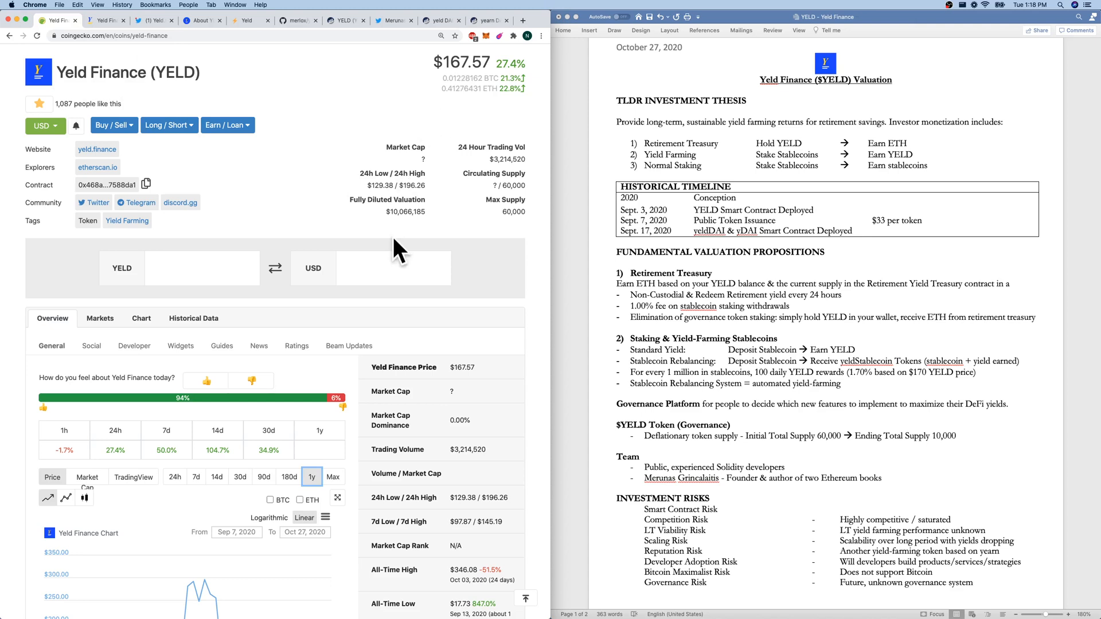
mouse_move(503, 218)
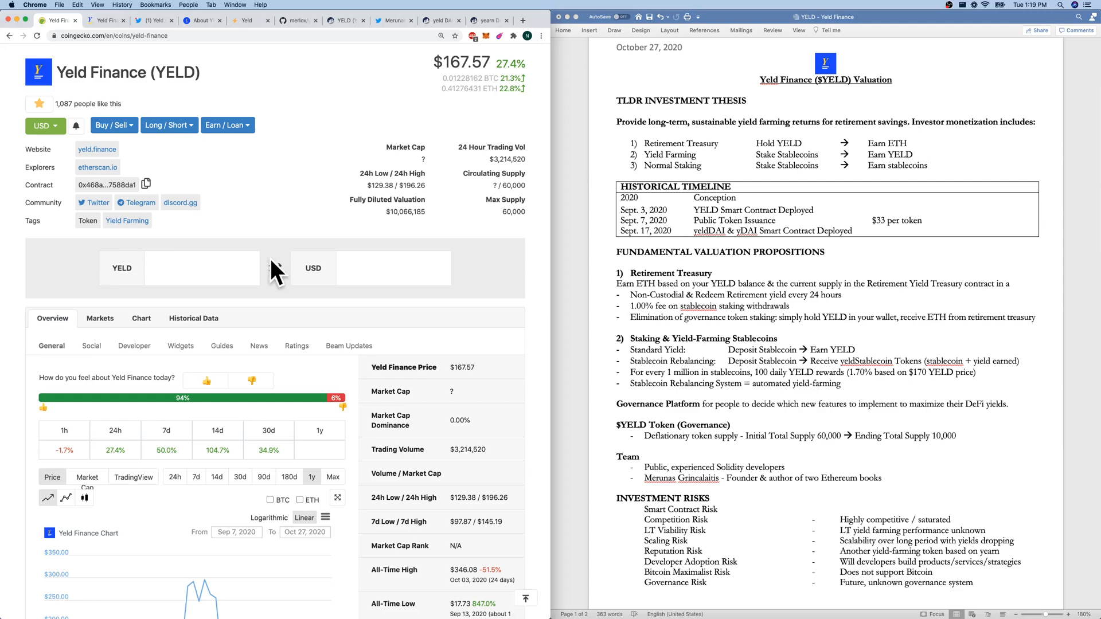
scroll("down", 3)
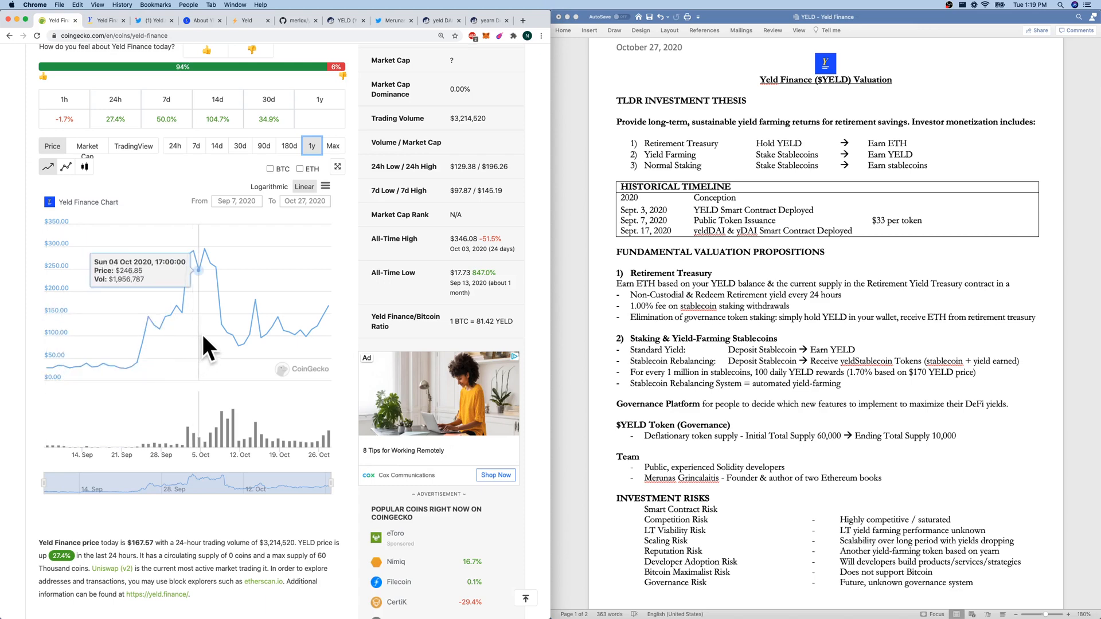
mouse_move(205, 251)
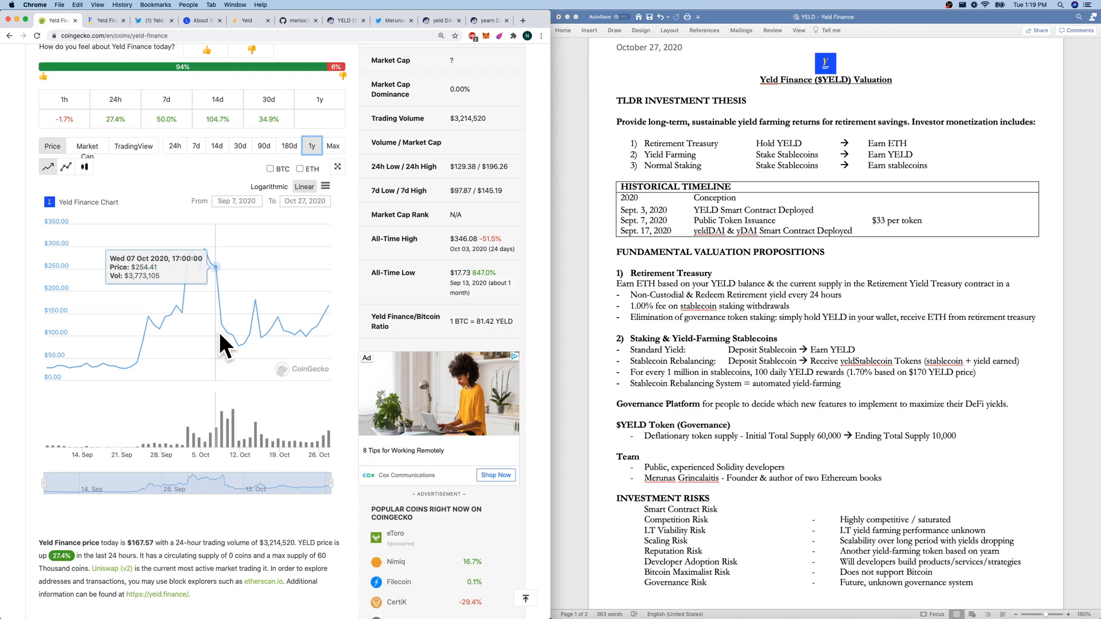
mouse_move(236, 351)
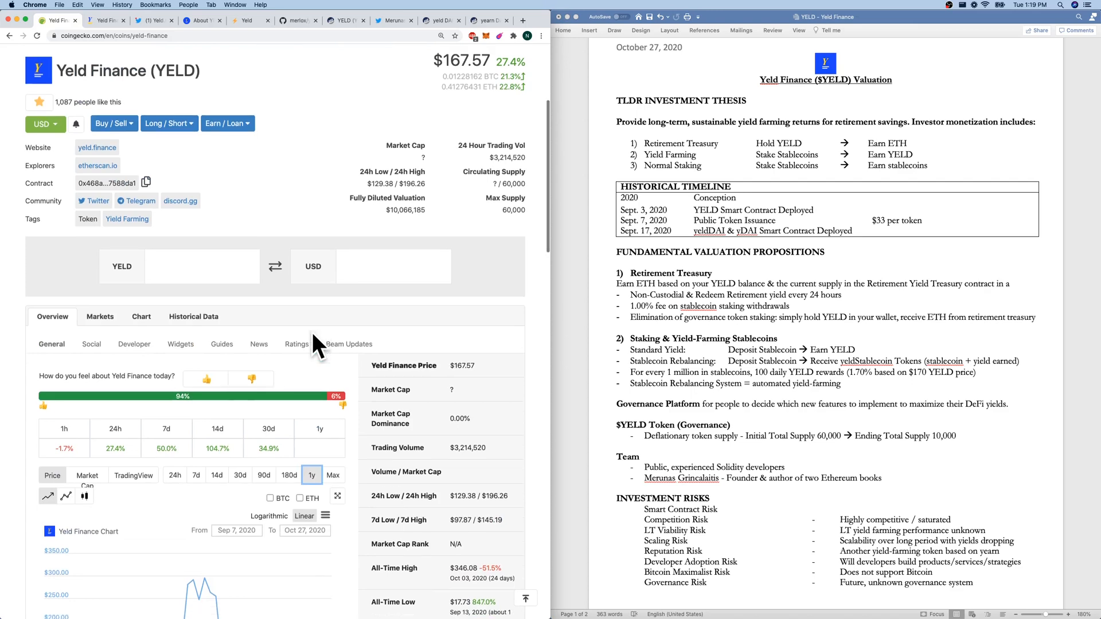
left_click(104, 20)
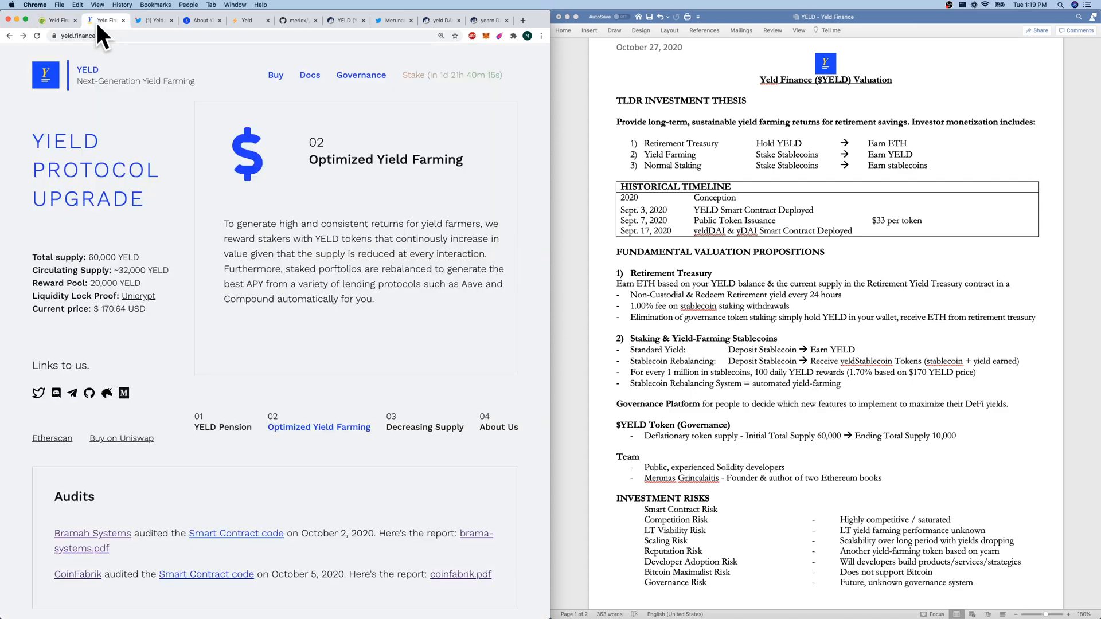
mouse_move(233, 456)
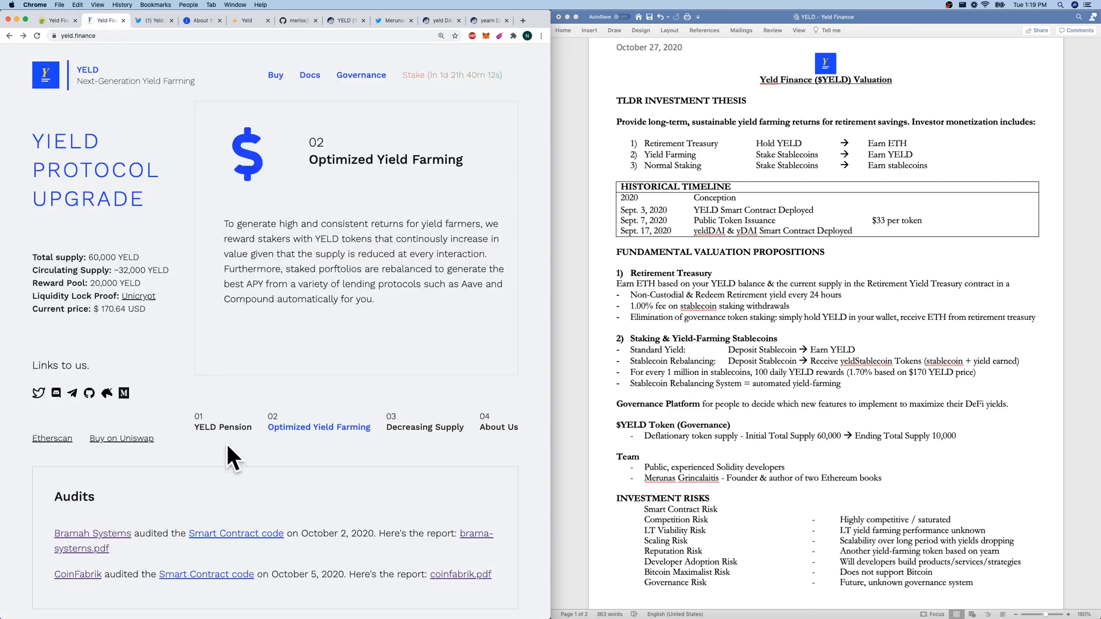
left_click(223, 426)
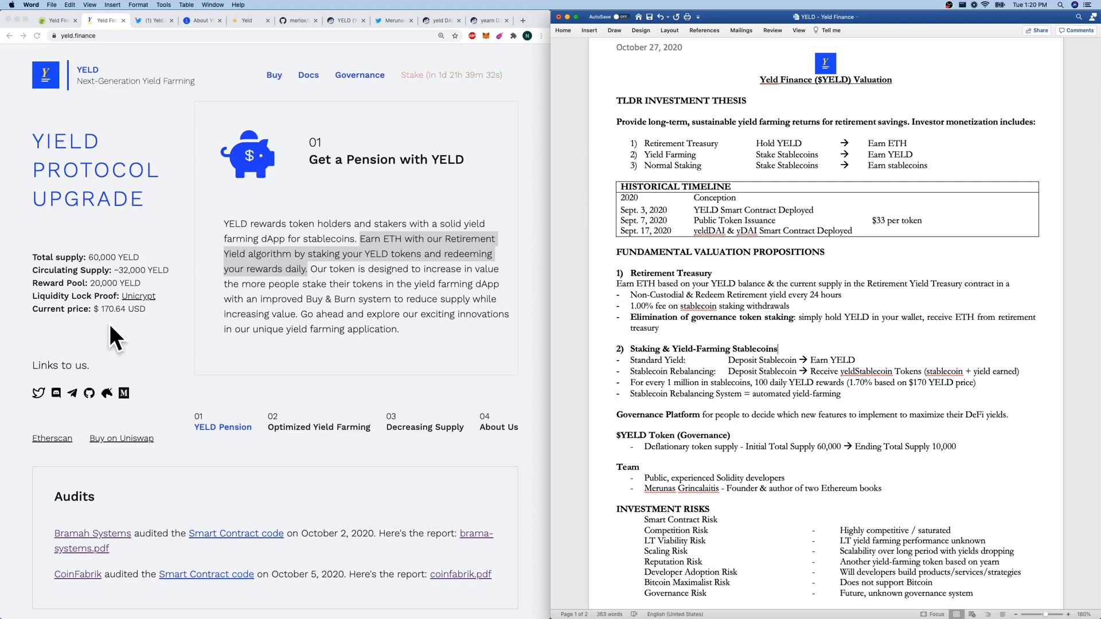
left_click(319, 427)
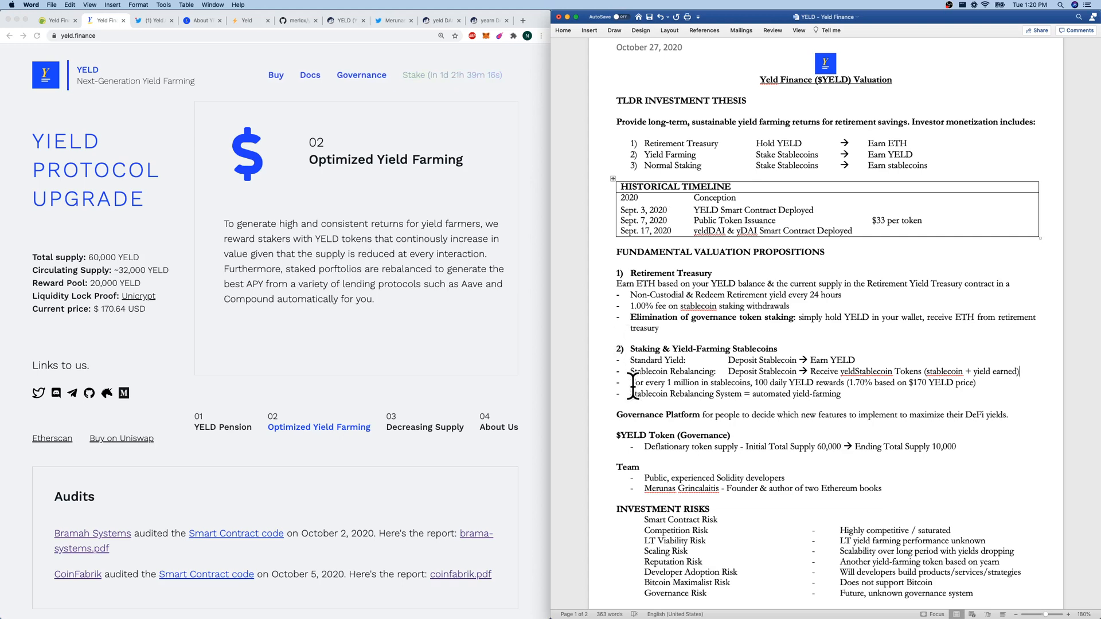
left_click_drag(748, 383, 976, 383)
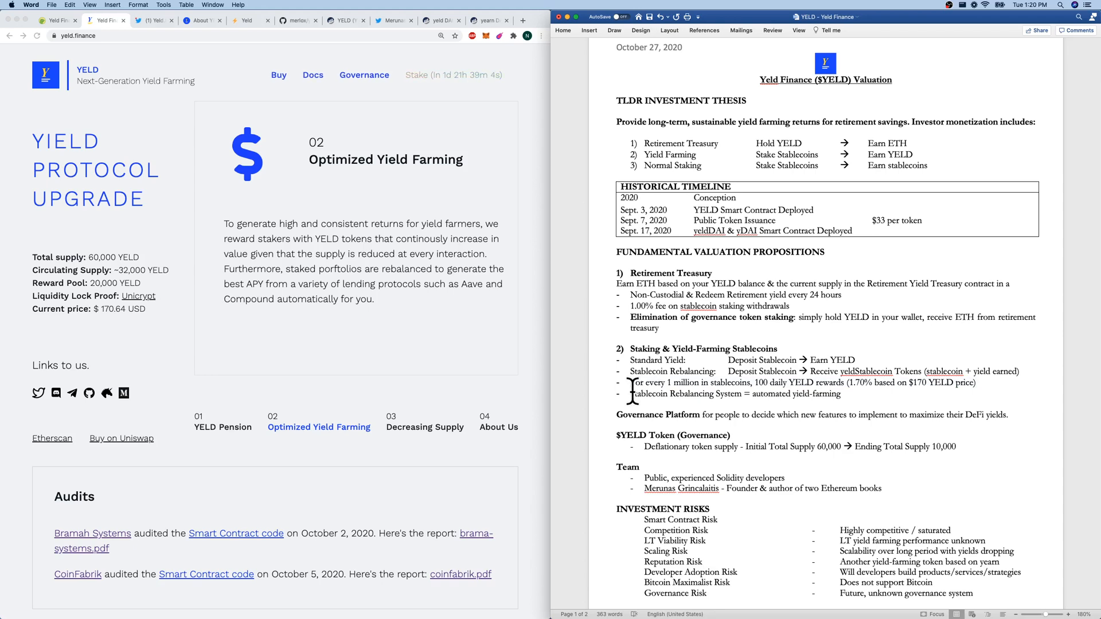
mouse_move(901, 393)
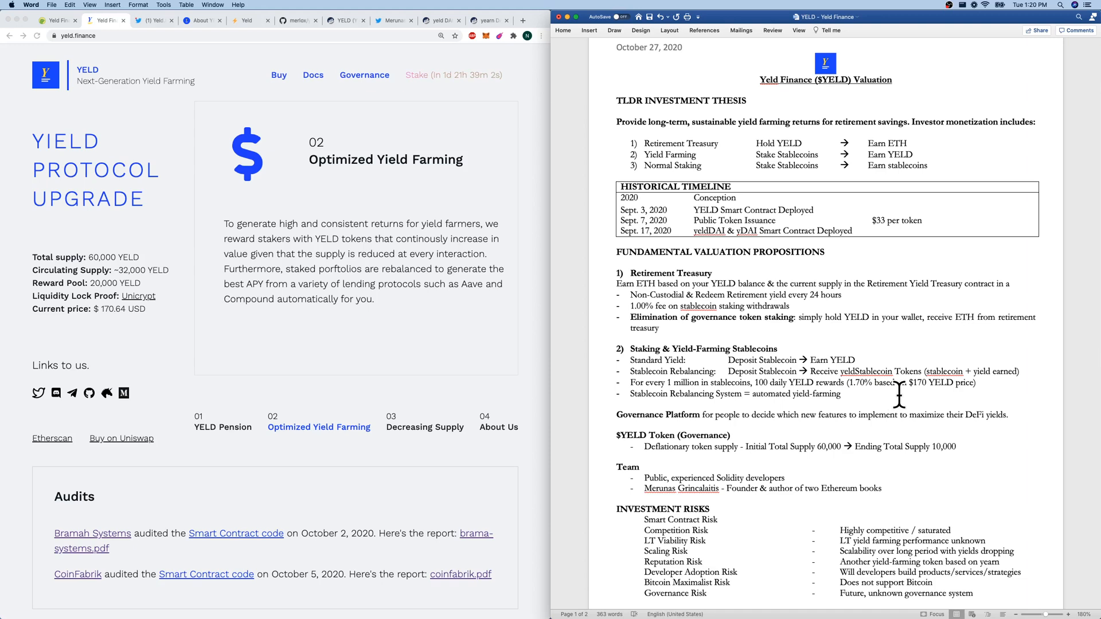
left_click_drag(631, 393, 846, 393)
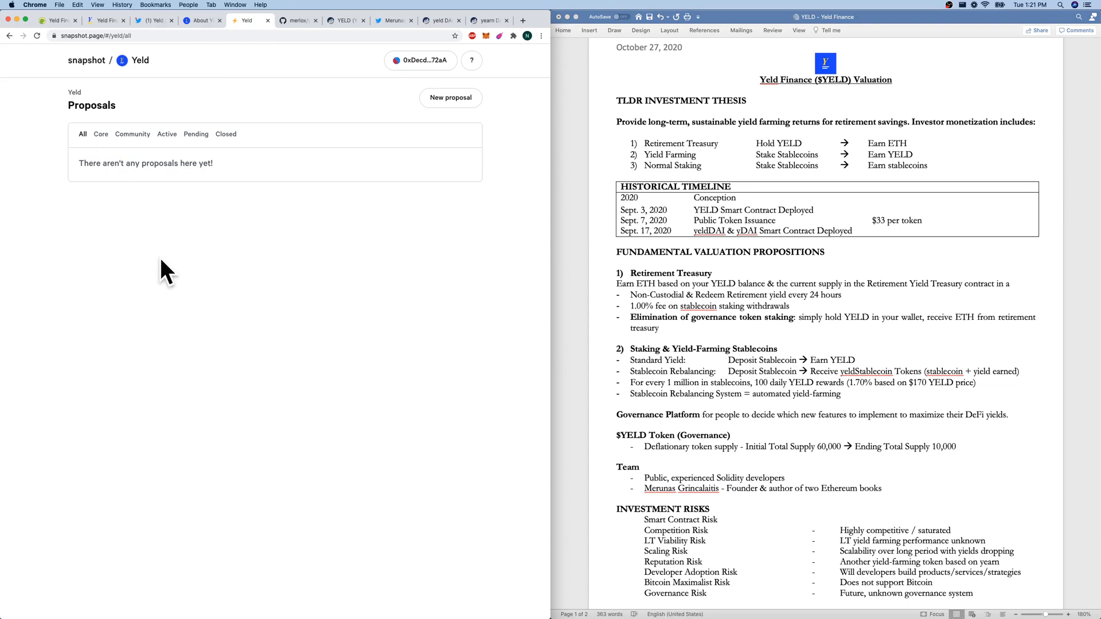
mouse_move(103, 36)
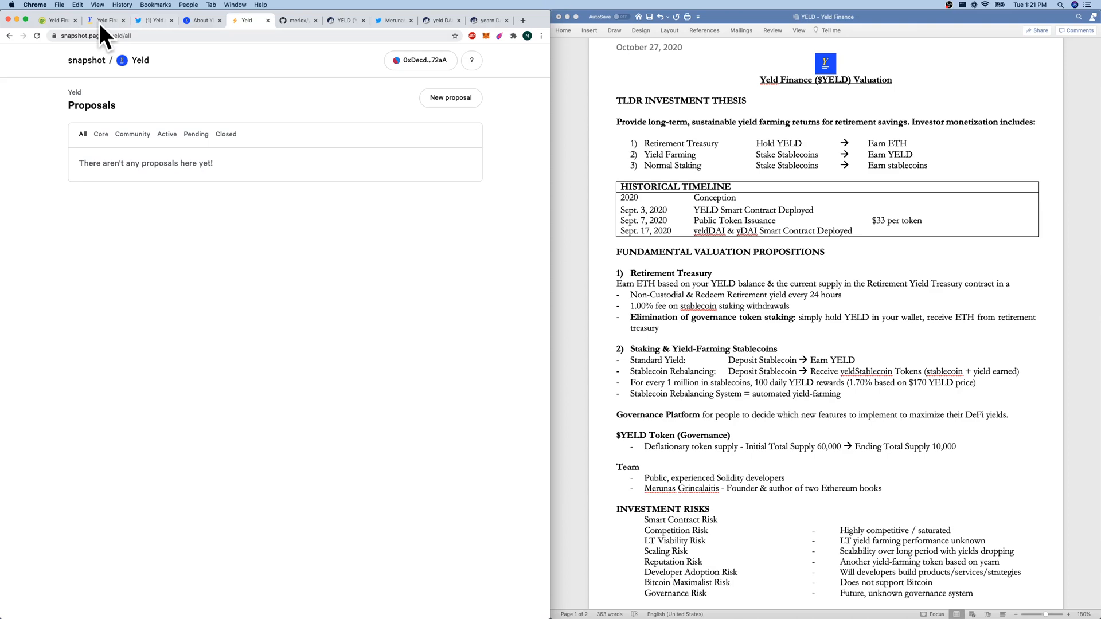
- Open the About YELD documentation and scroll through it
left_click(202, 20)
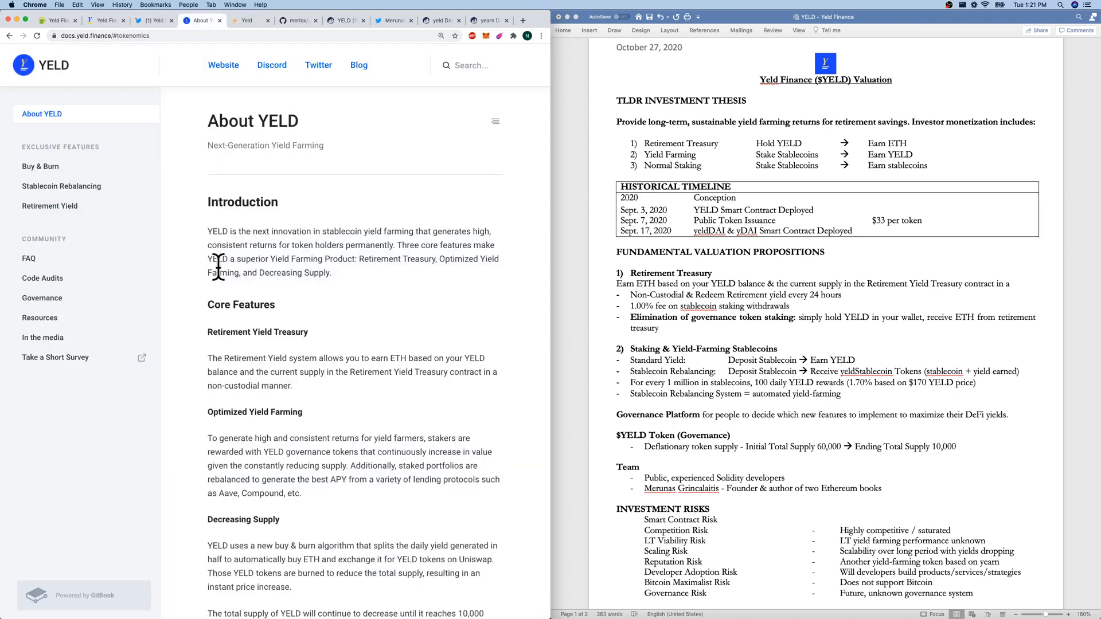
scroll("down", 3)
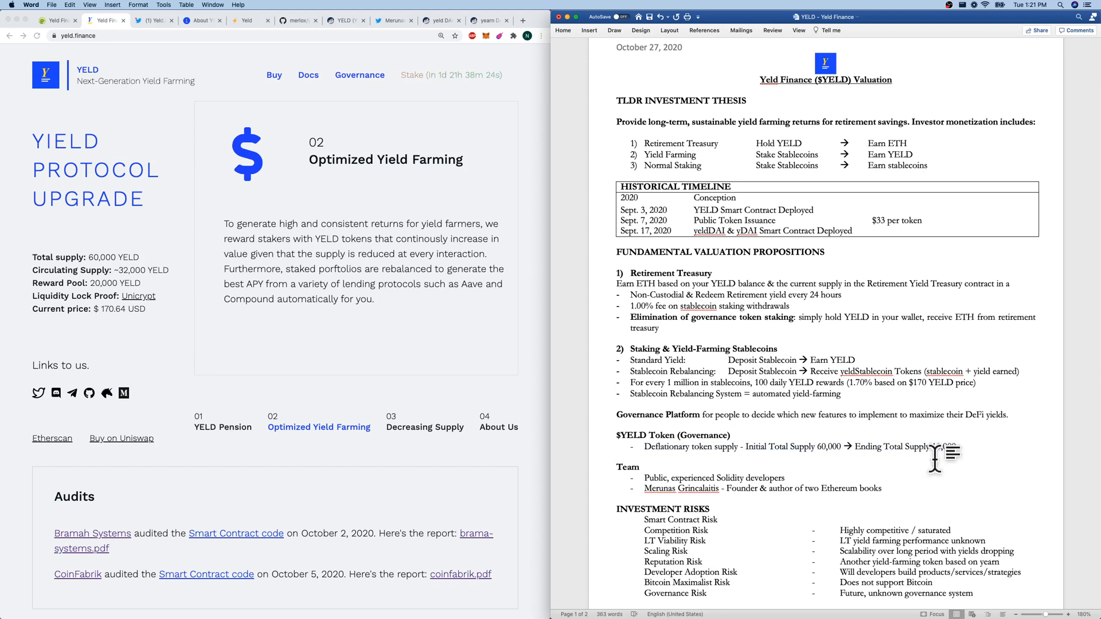
- Open the founder's Twitter profile and view his enlarged profile photo
type("10,000")
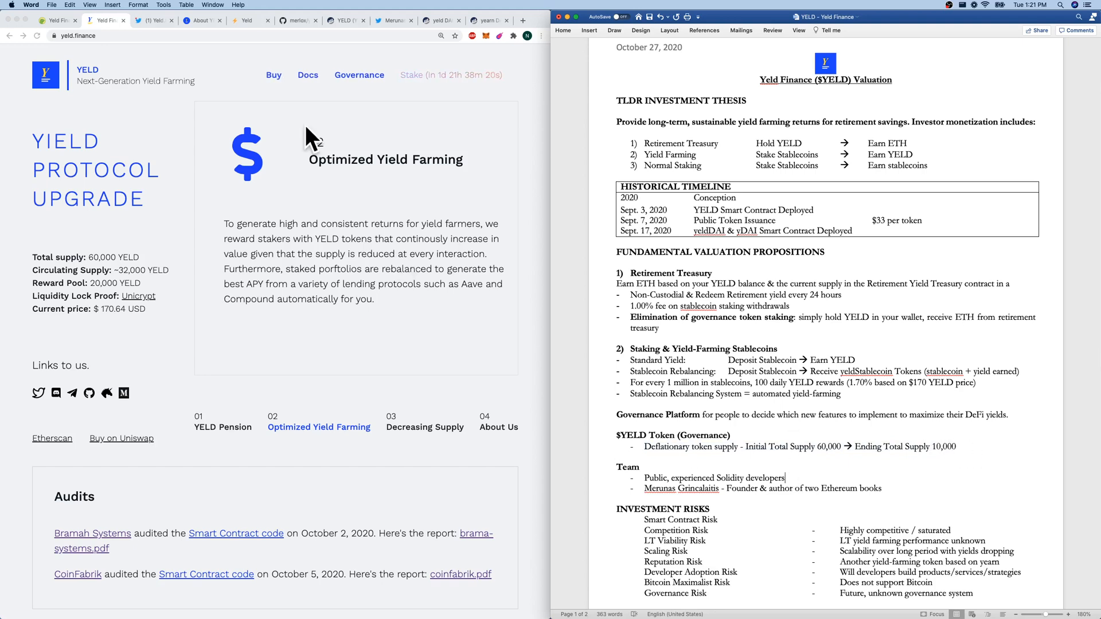
left_click(394, 21)
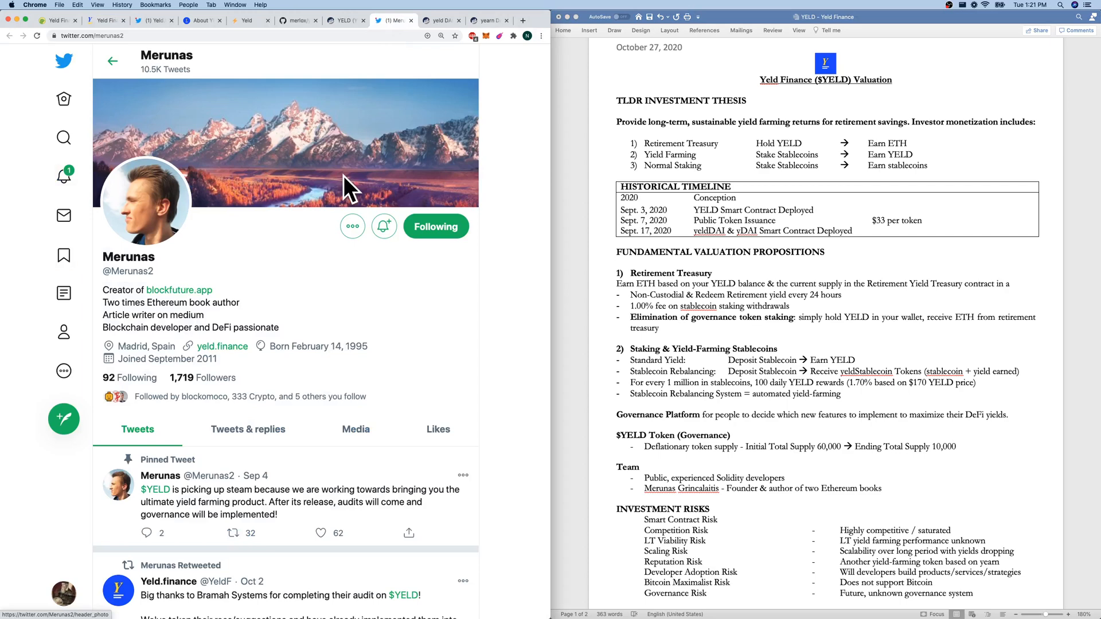
mouse_move(179, 252)
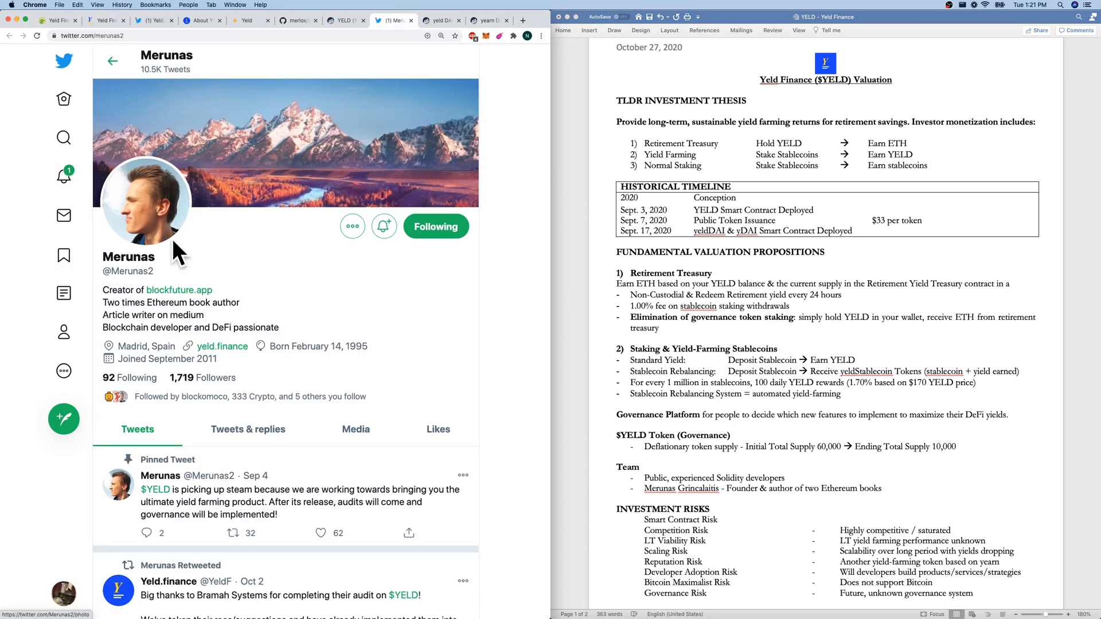
left_click(106, 20)
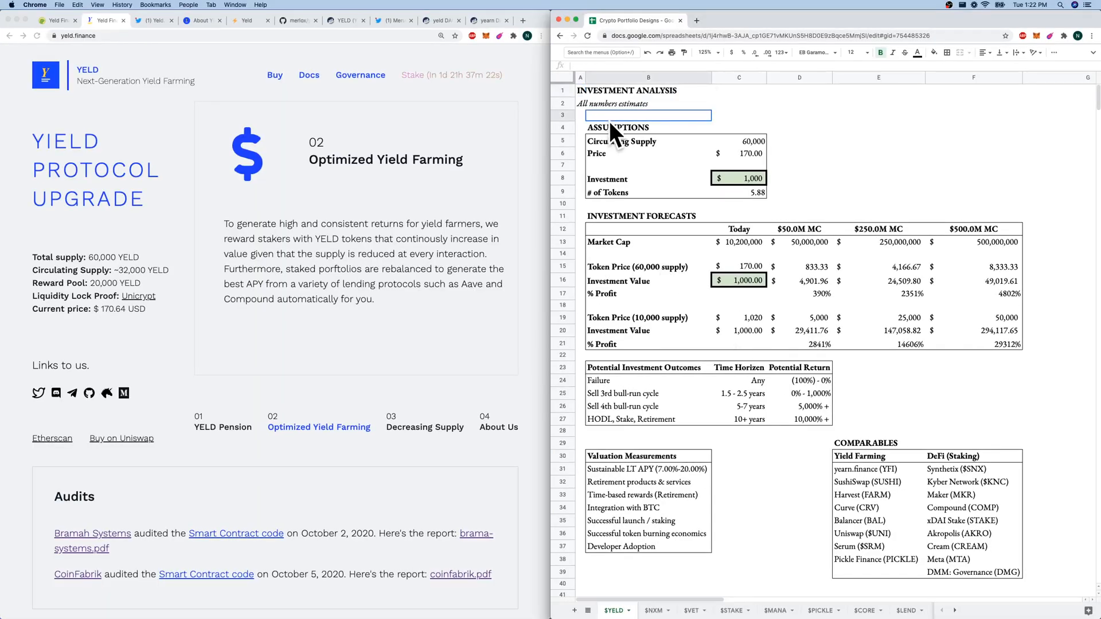
- Check the 1,000 investment and token-count cells, then compare CoinGecko's price with the token price and 10,000-supply forecast rows
left_click(738, 178)
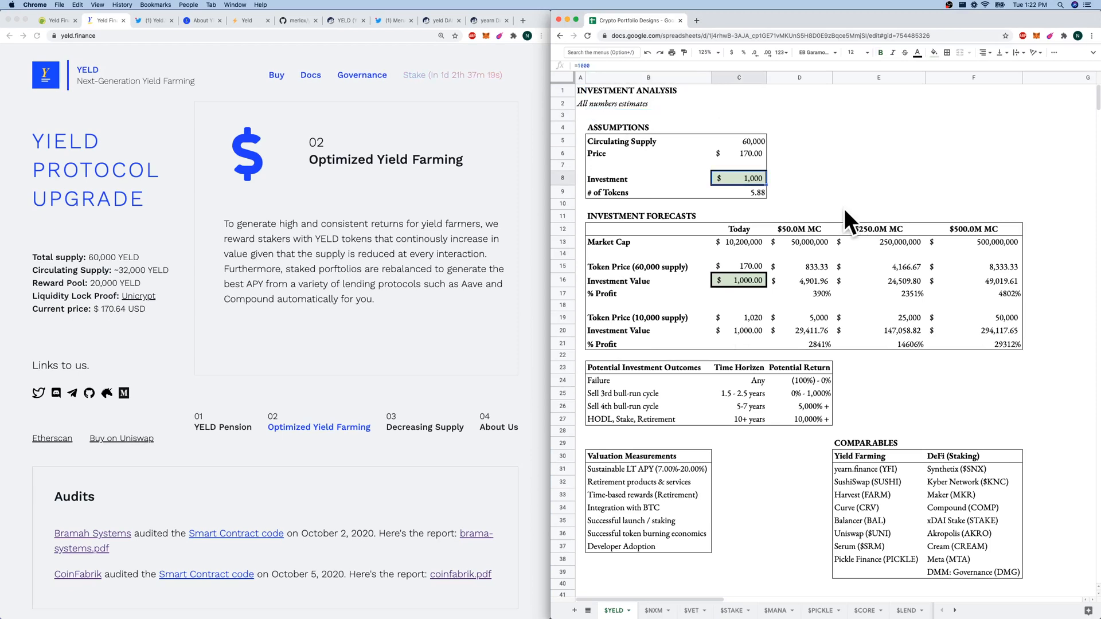
left_click(738, 165)
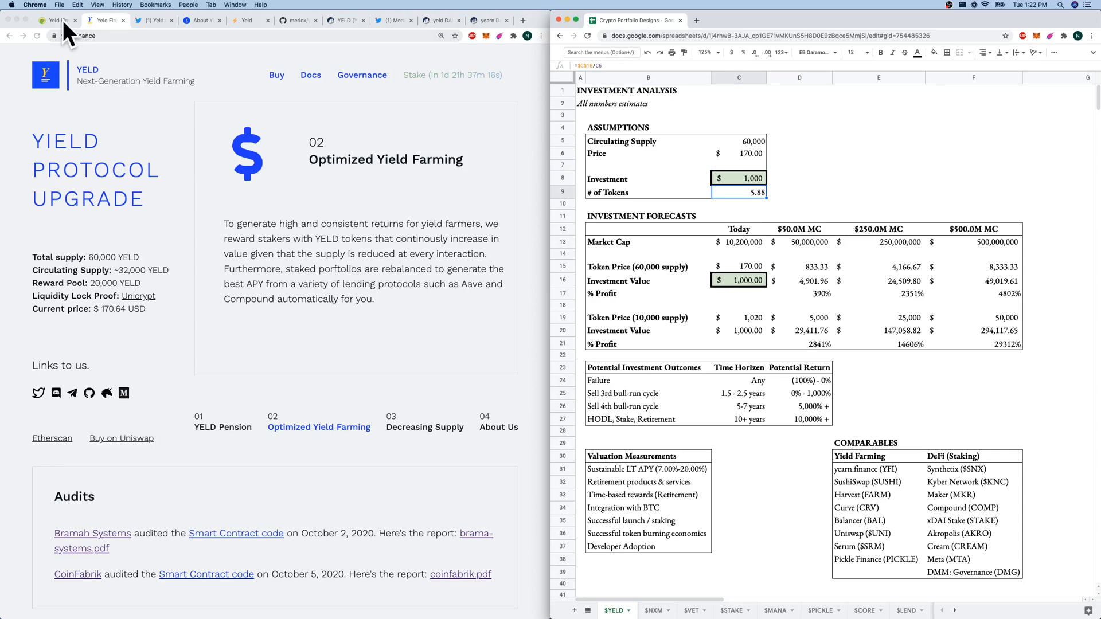
left_click(56, 19)
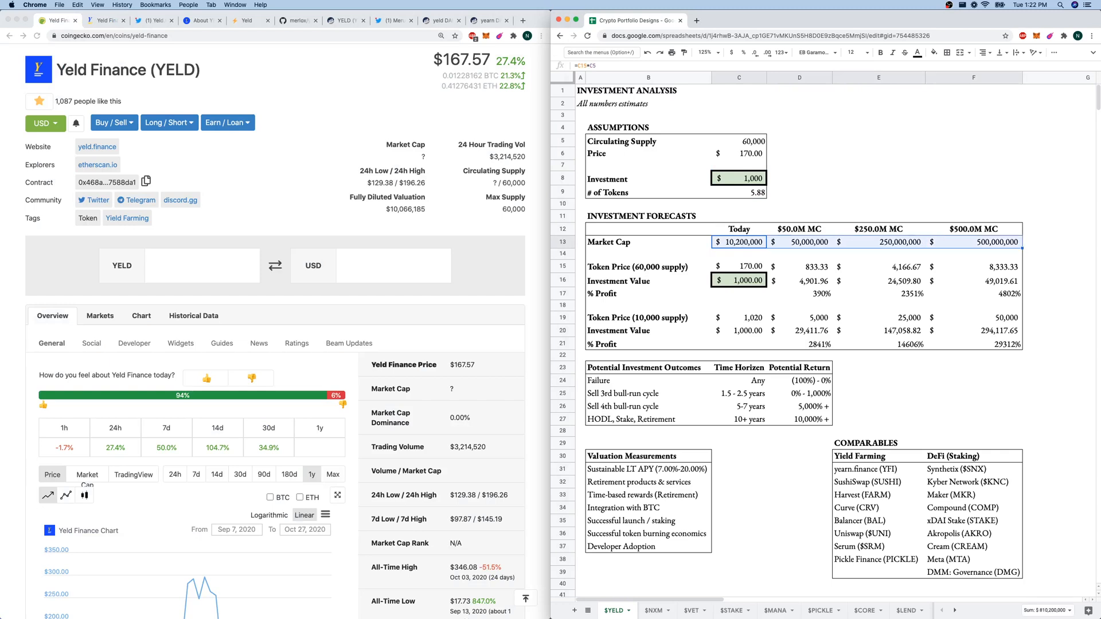
left_click(647, 266)
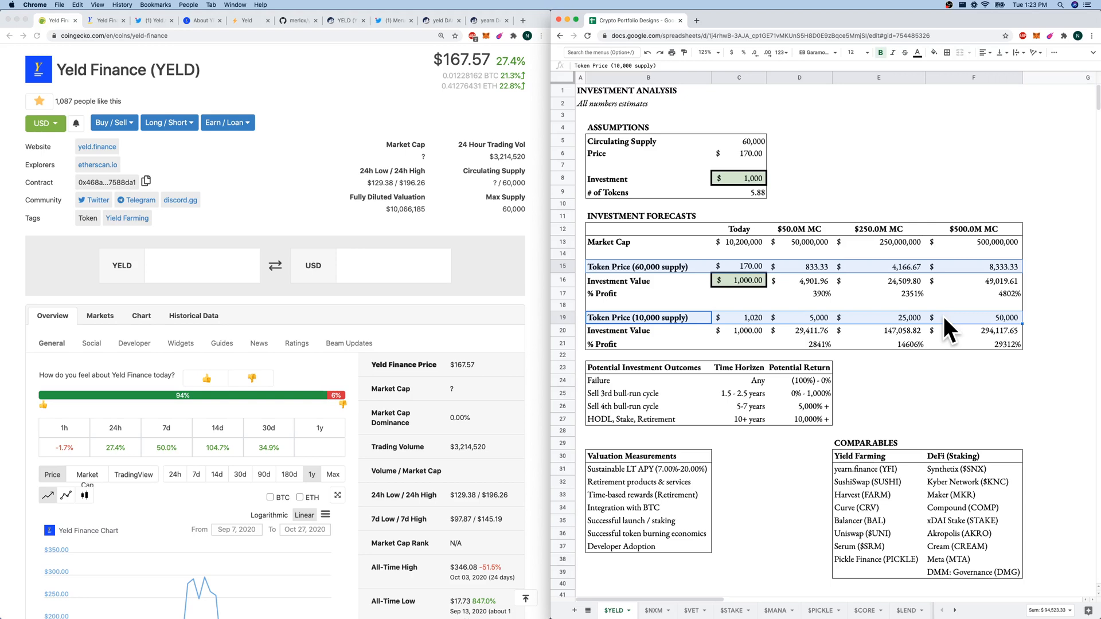
left_click(646, 304)
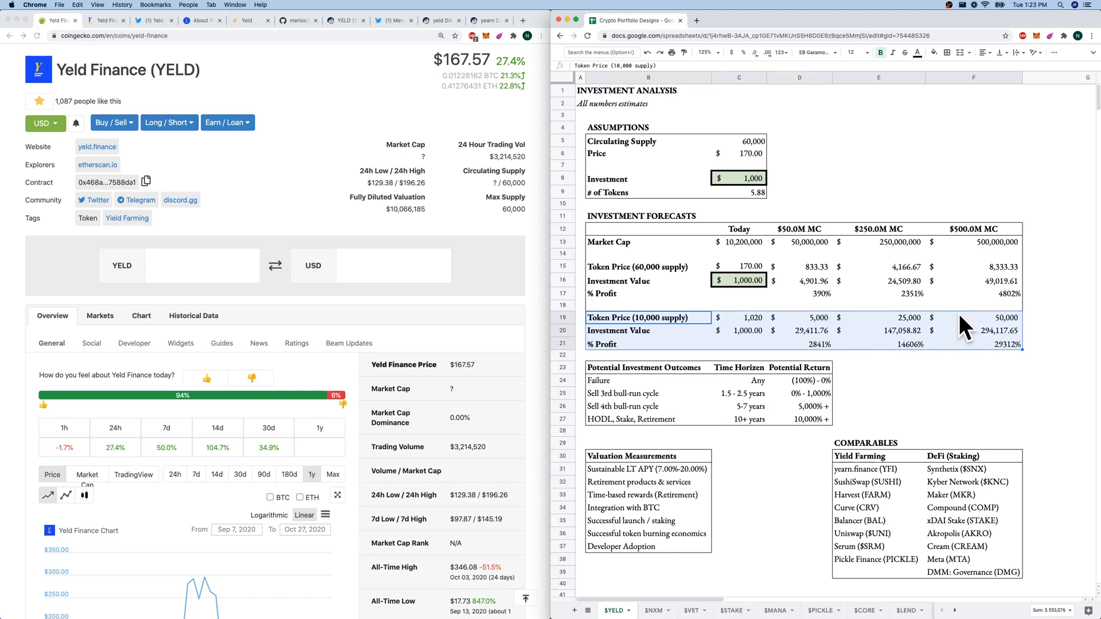
left_click(644, 367)
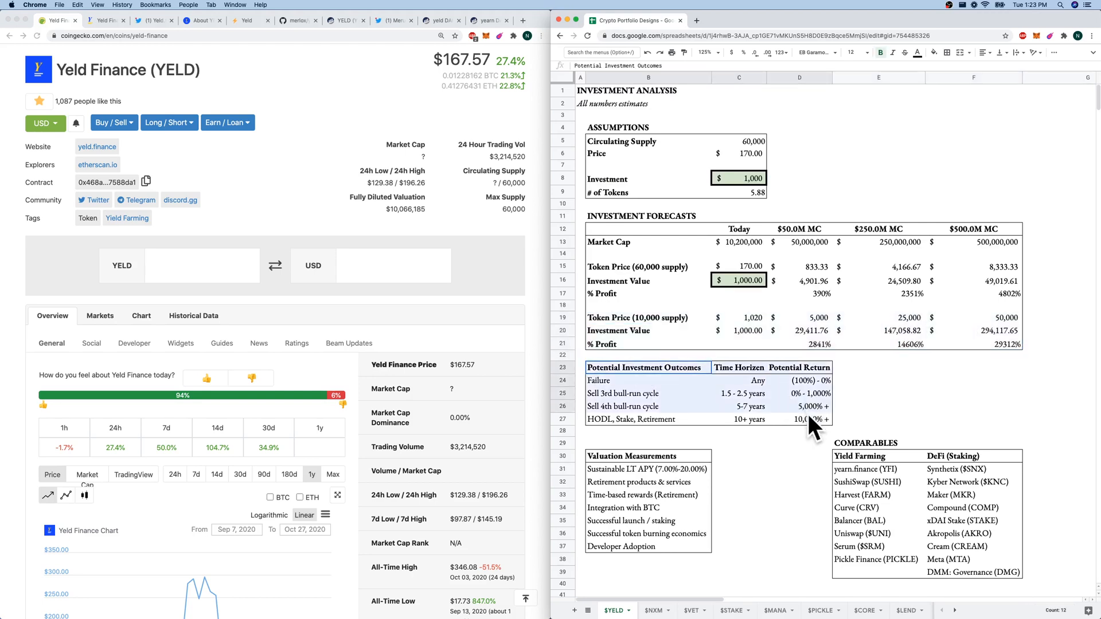
left_click(623, 379)
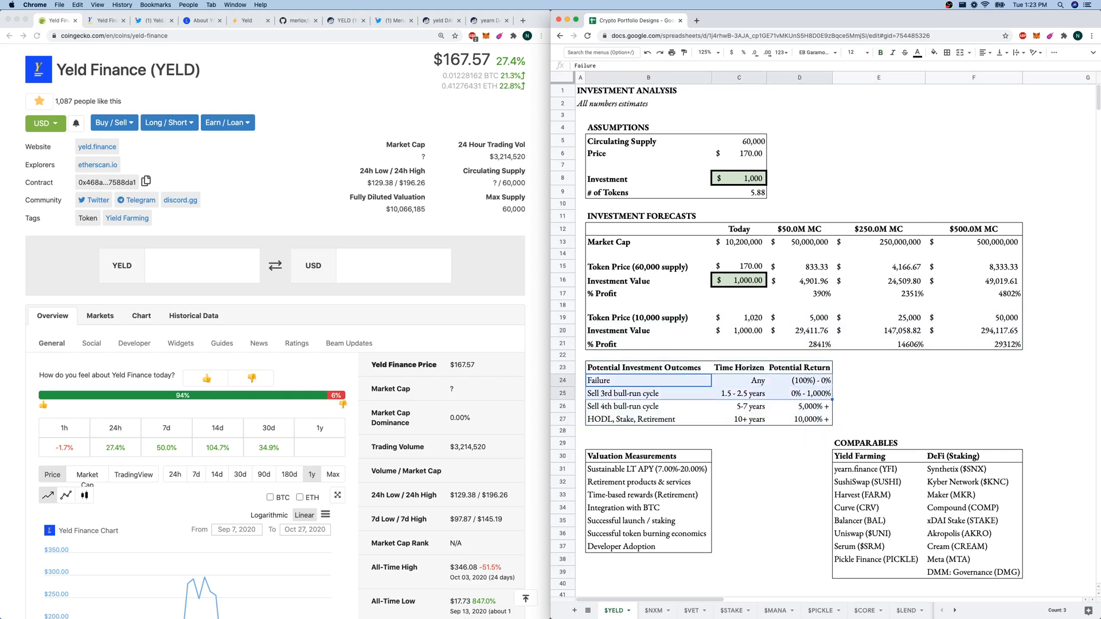
left_click(647, 394)
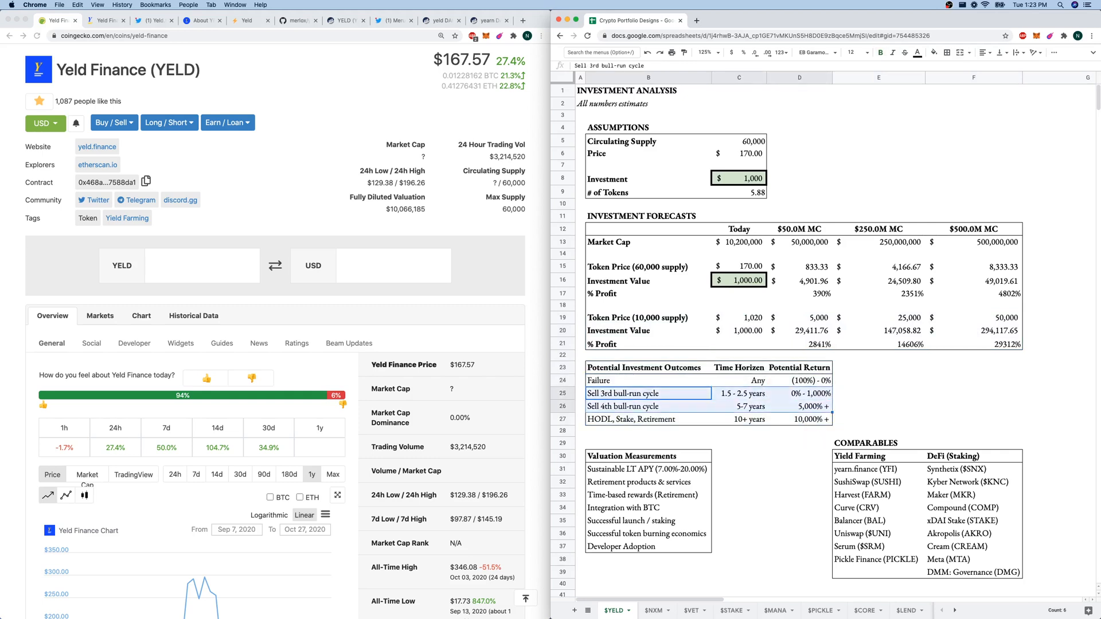
left_click(646, 406)
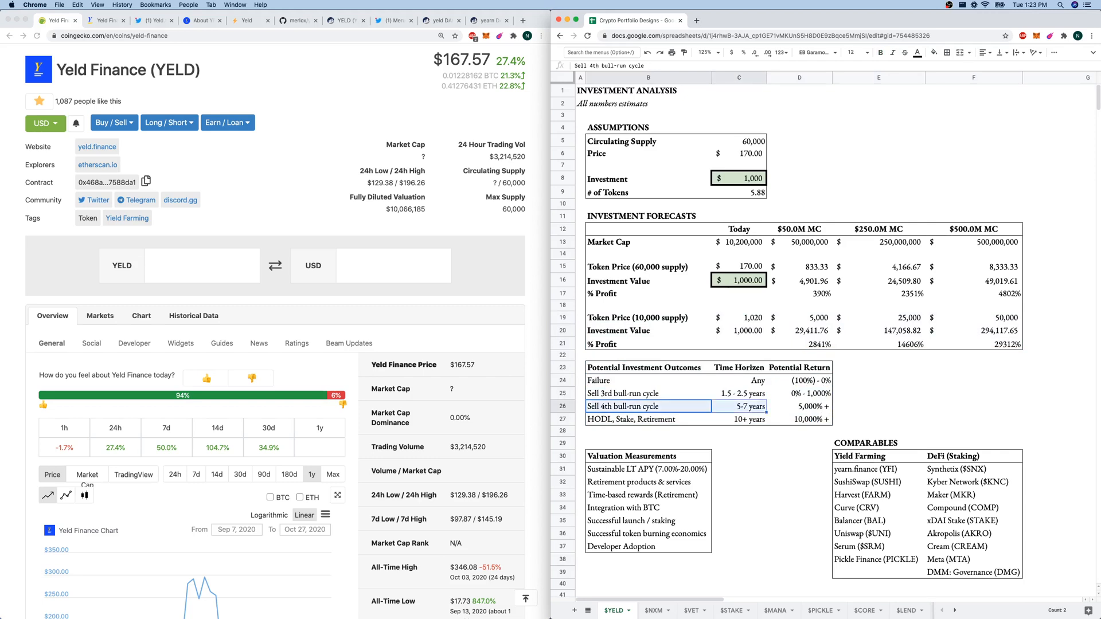
left_click(646, 420)
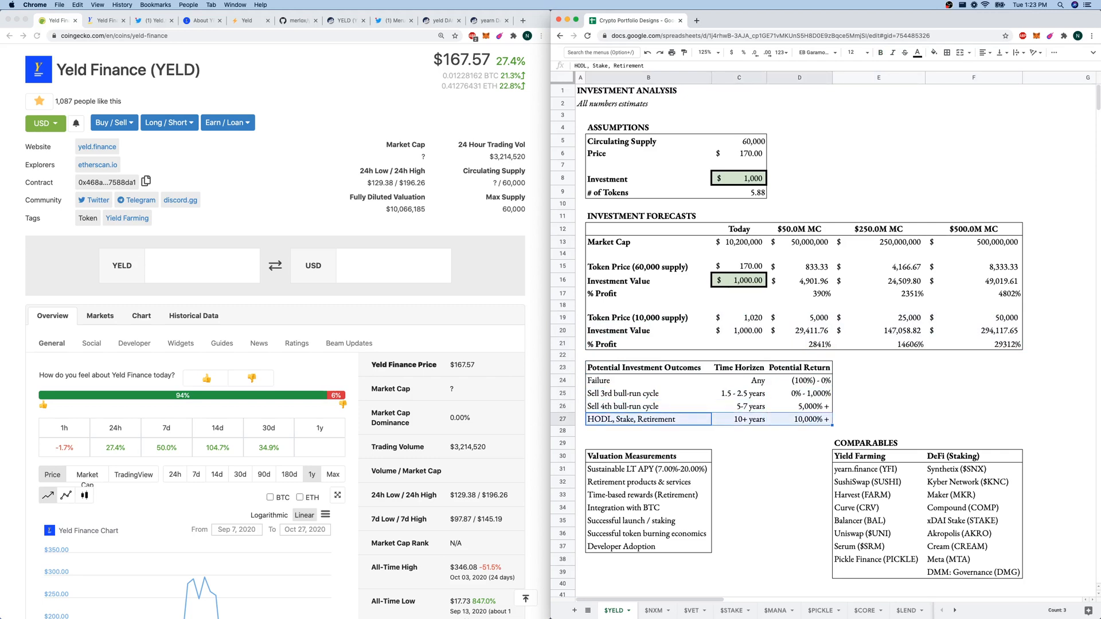
left_click(647, 469)
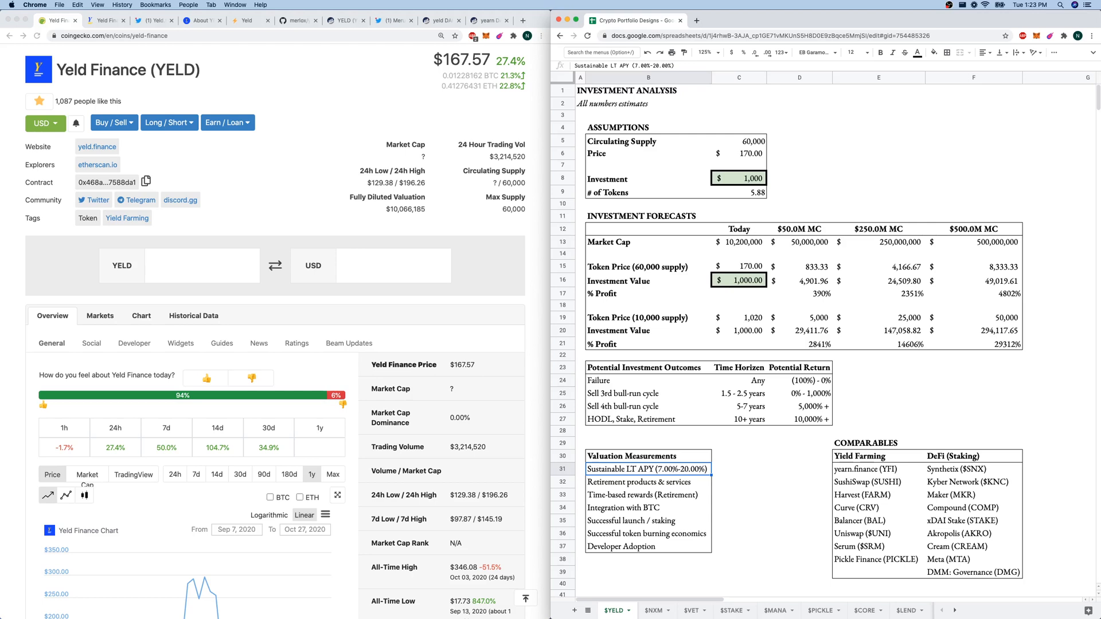
left_click(646, 482)
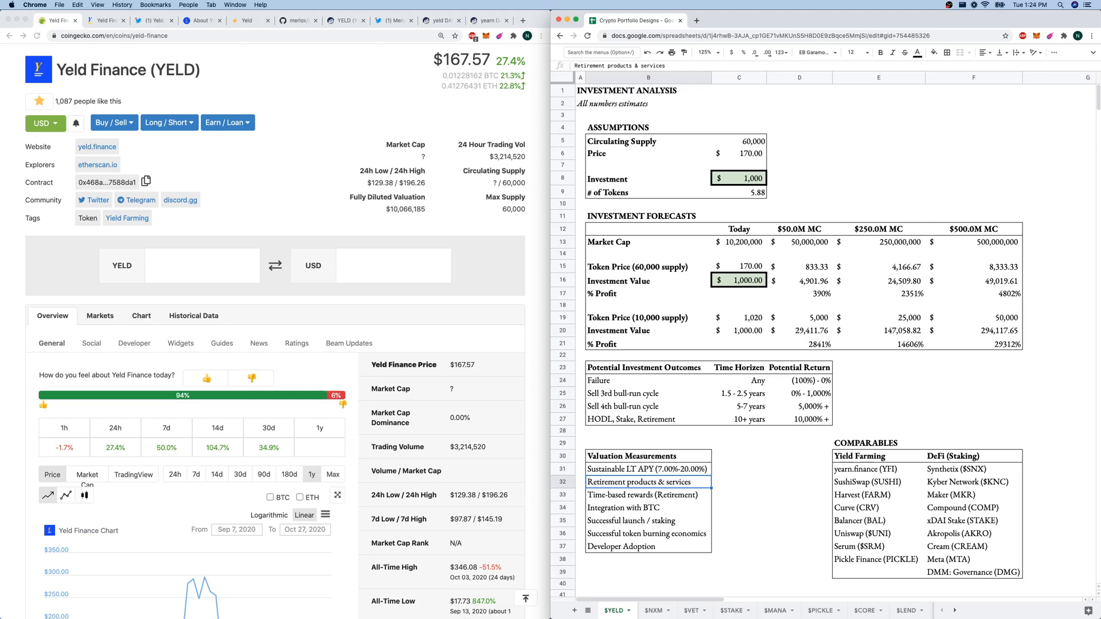
left_click(643, 495)
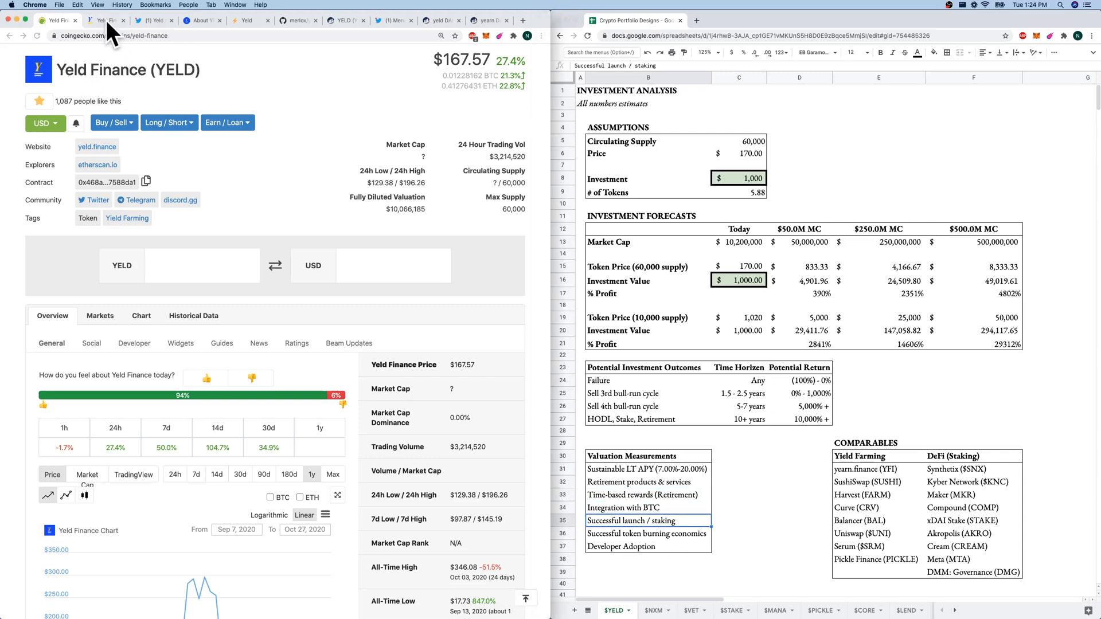
left_click(106, 21)
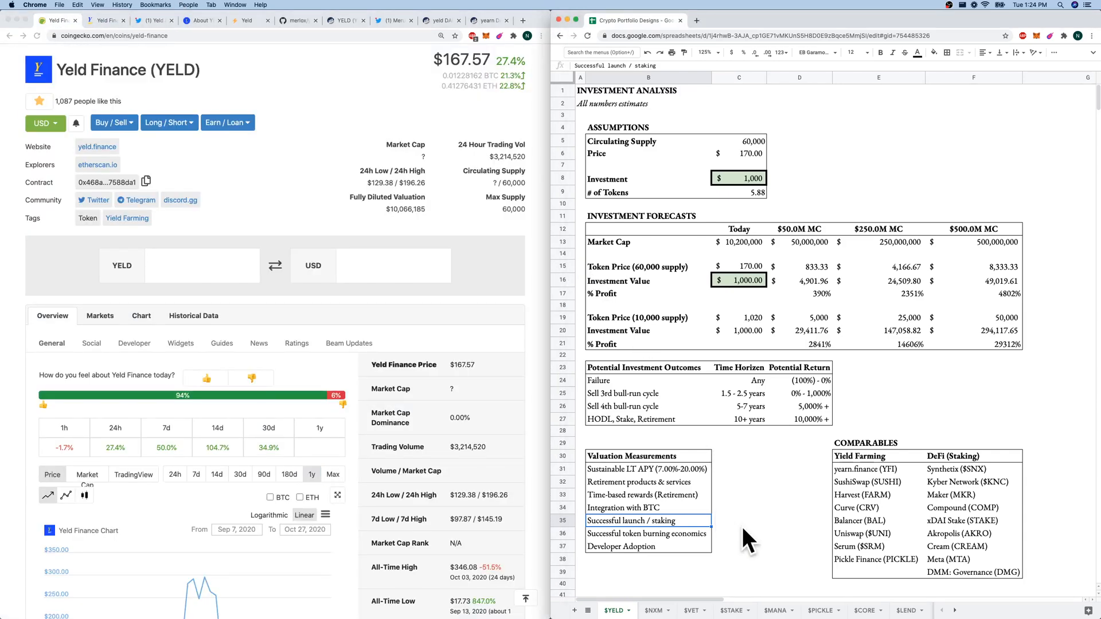
left_click(647, 546)
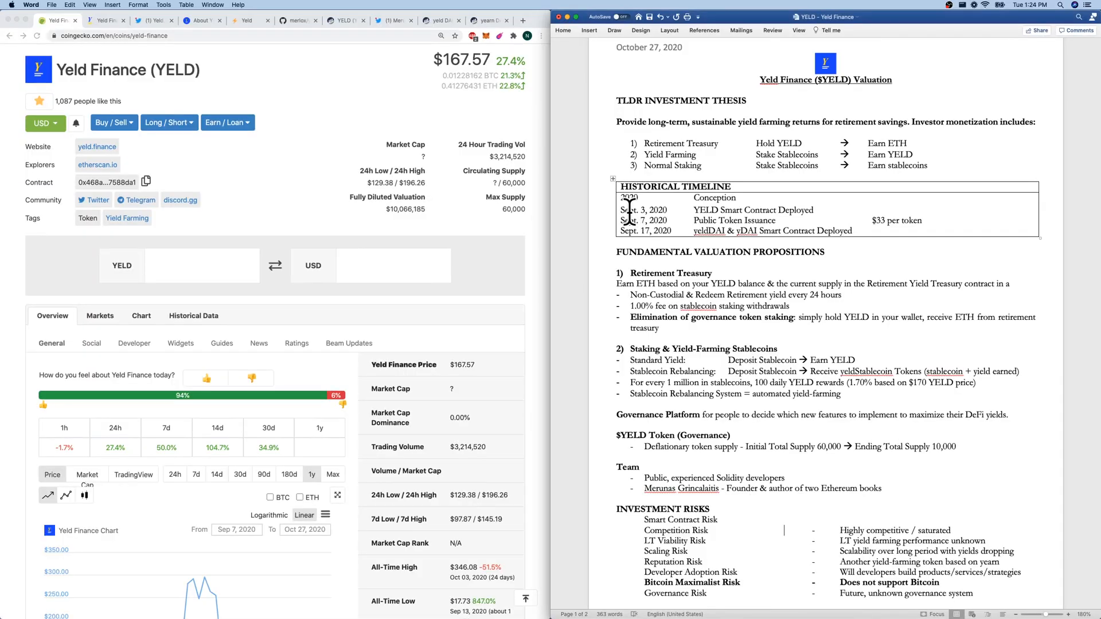
mouse_move(91, 35)
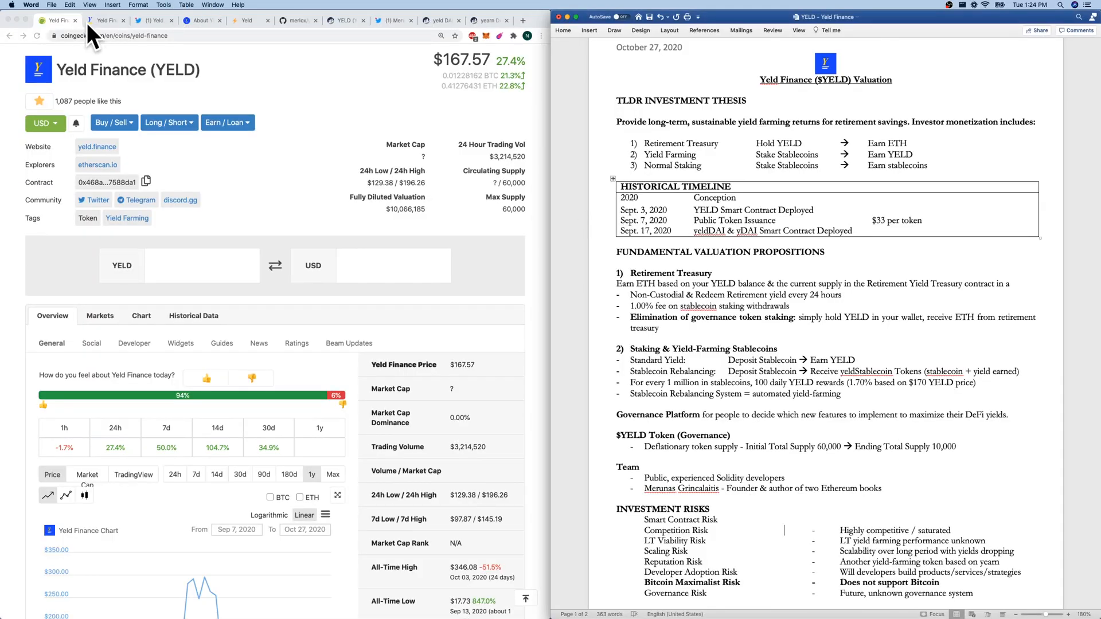
left_click(105, 21)
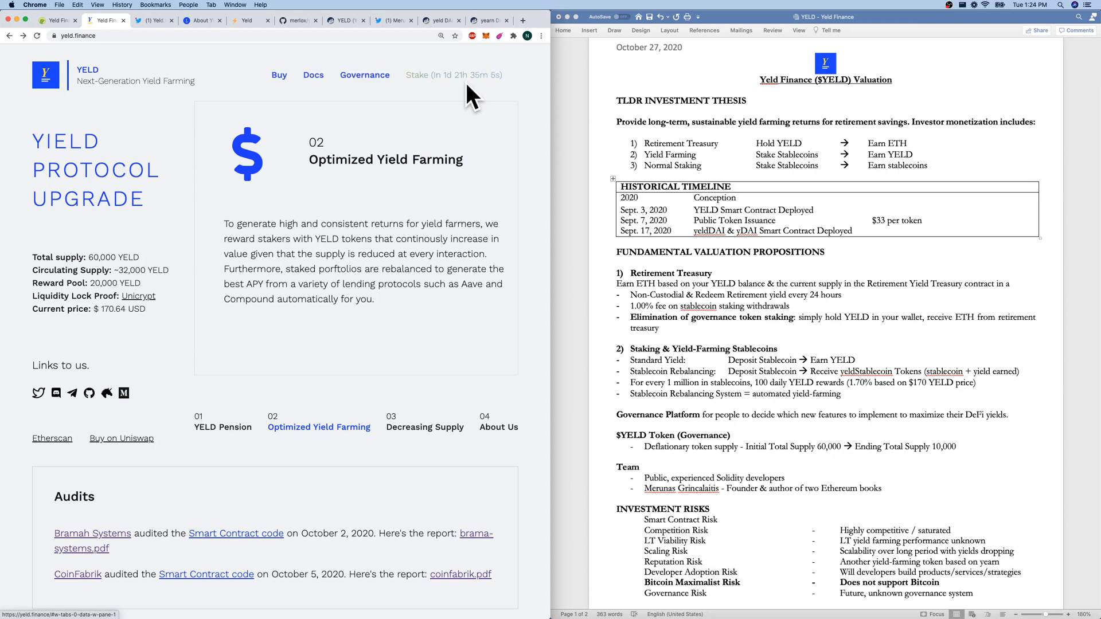
mouse_move(172, 183)
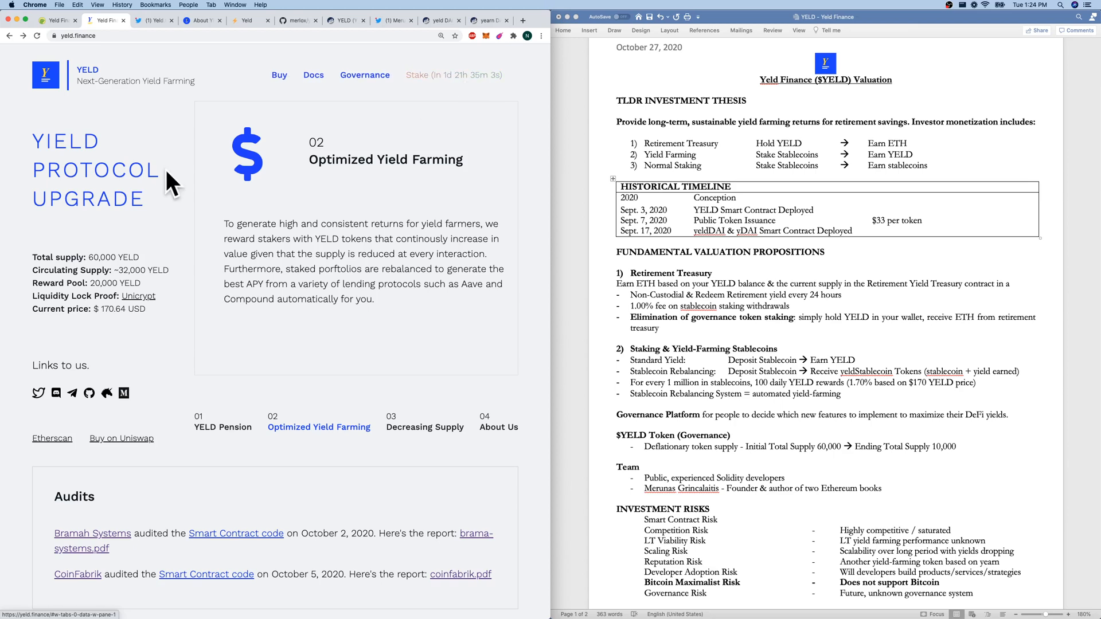
mouse_move(58, 21)
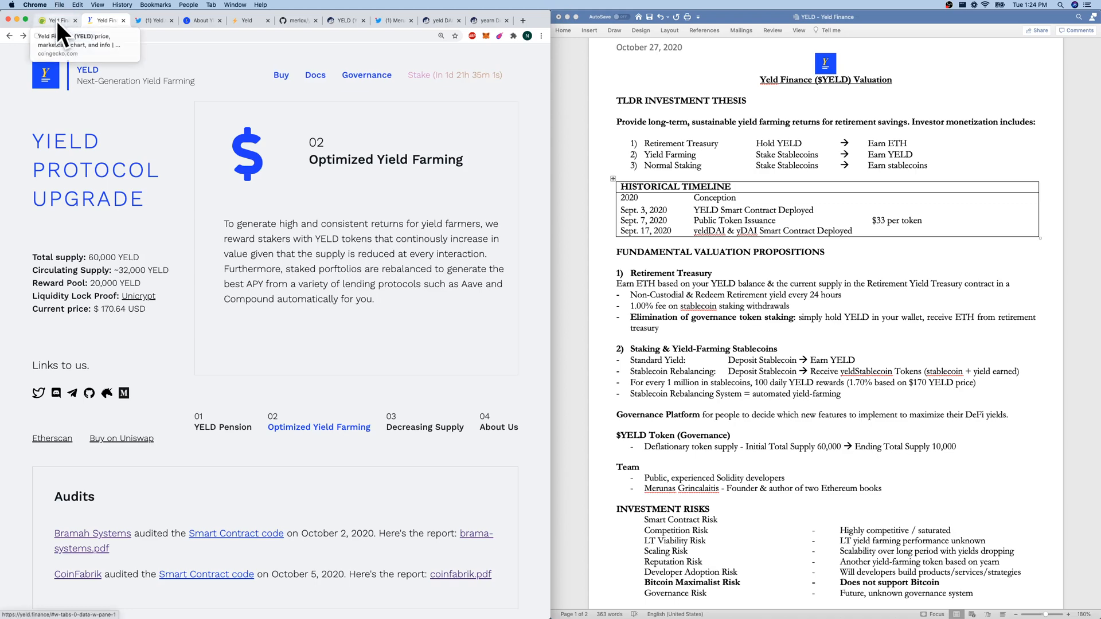
left_click(58, 21)
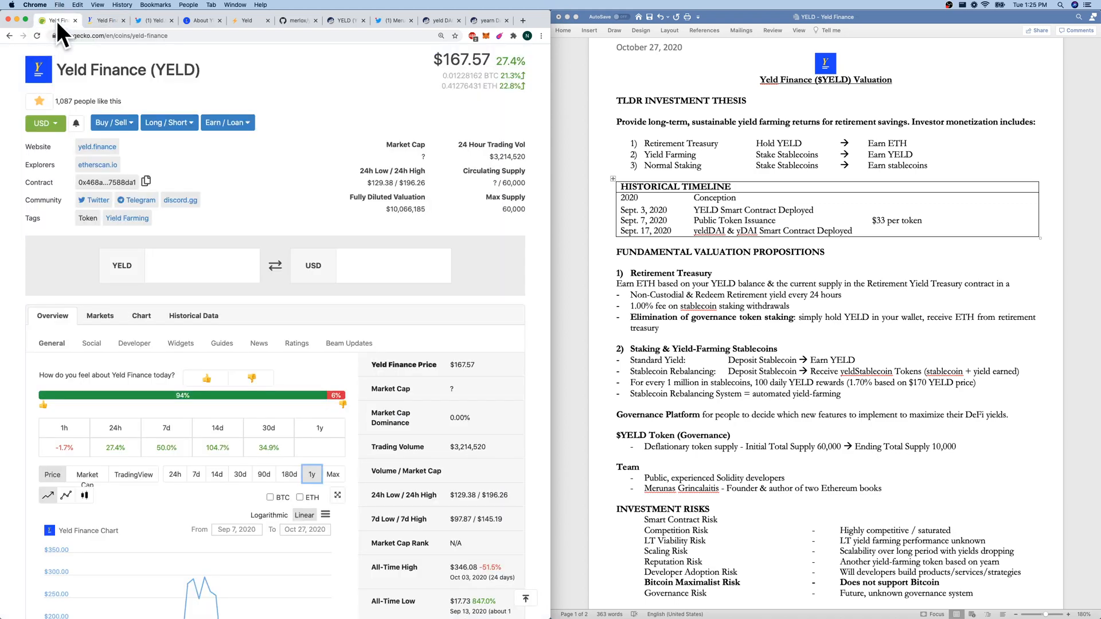